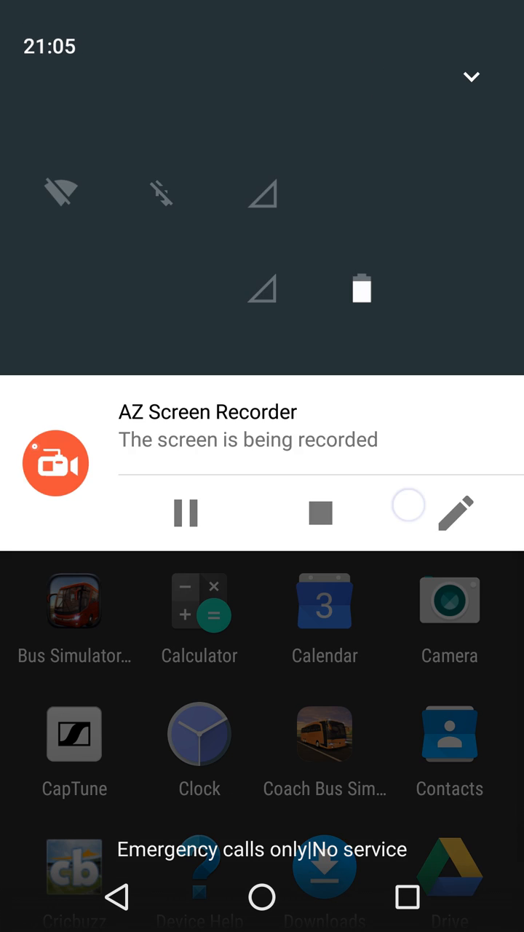
# - Browse the System section of Settings, confirm no System UI Tuner entry, and pull down the notification shade
pyautogui.click(458, 513)
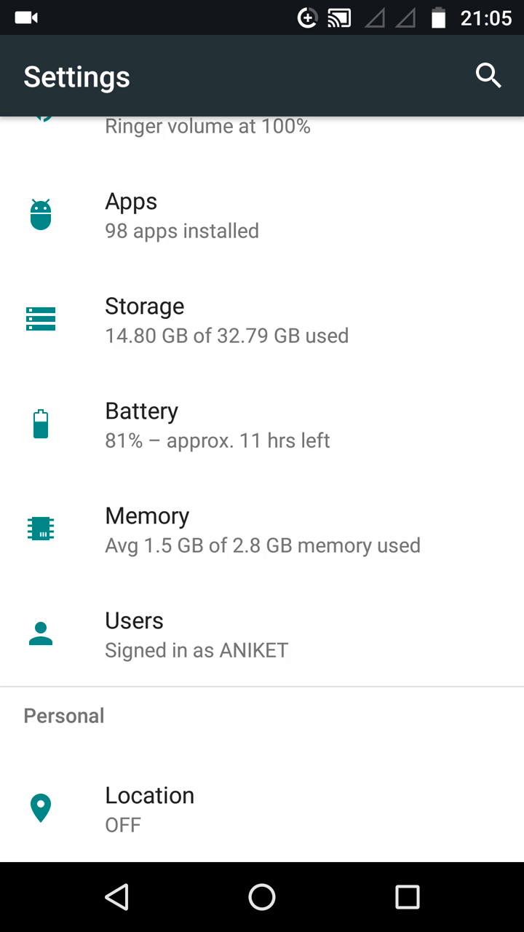
pyautogui.scroll(-3)
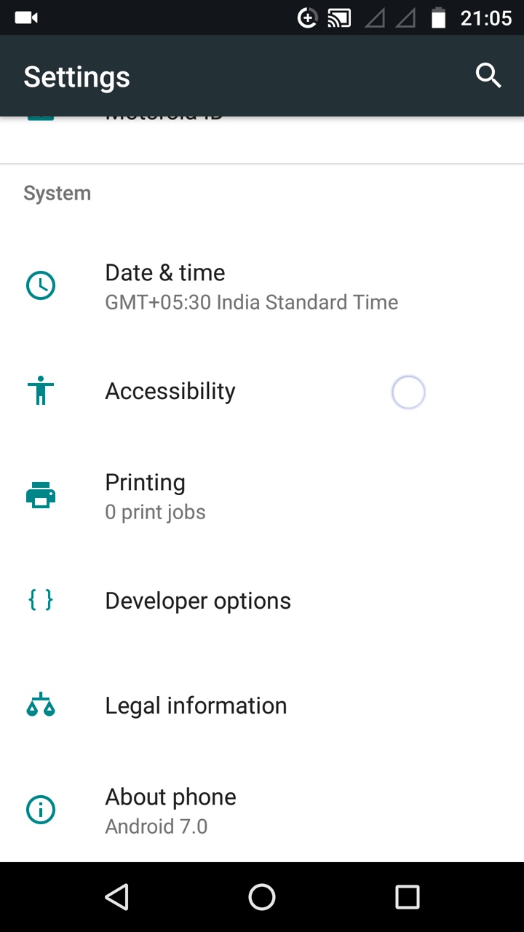
pyautogui.scroll(3)
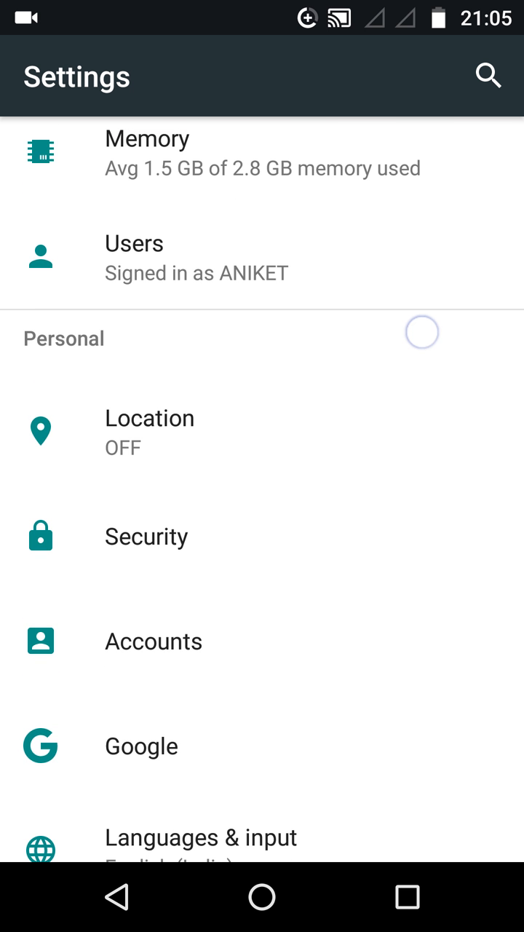
pyautogui.scroll(-3)
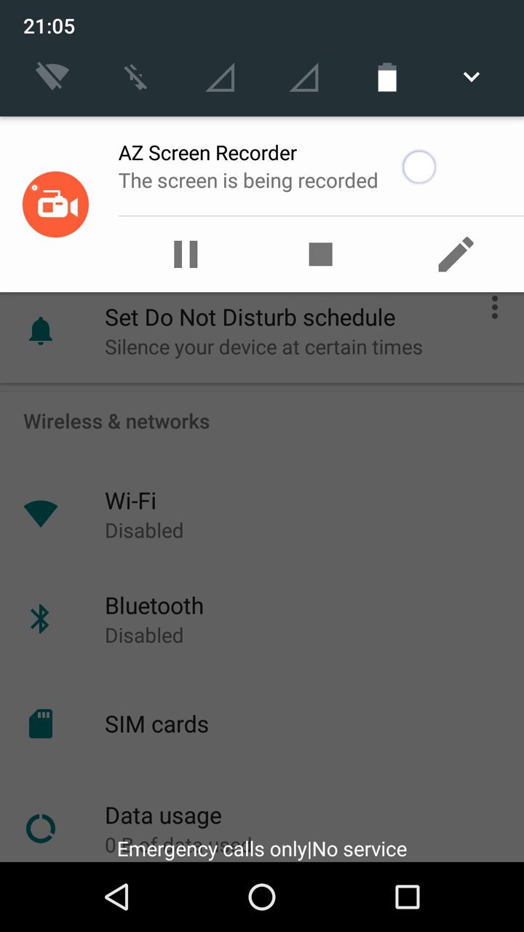
# - Long-press the Quick Settings gear to unlock System UI Tuner, then locate it under System in Settings
pyautogui.scroll(-3)
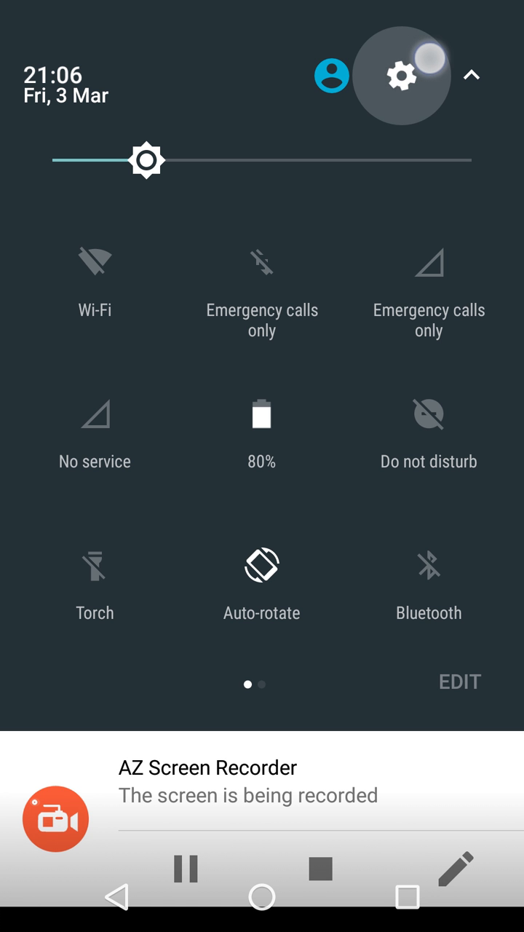
pyautogui.click(402, 76)
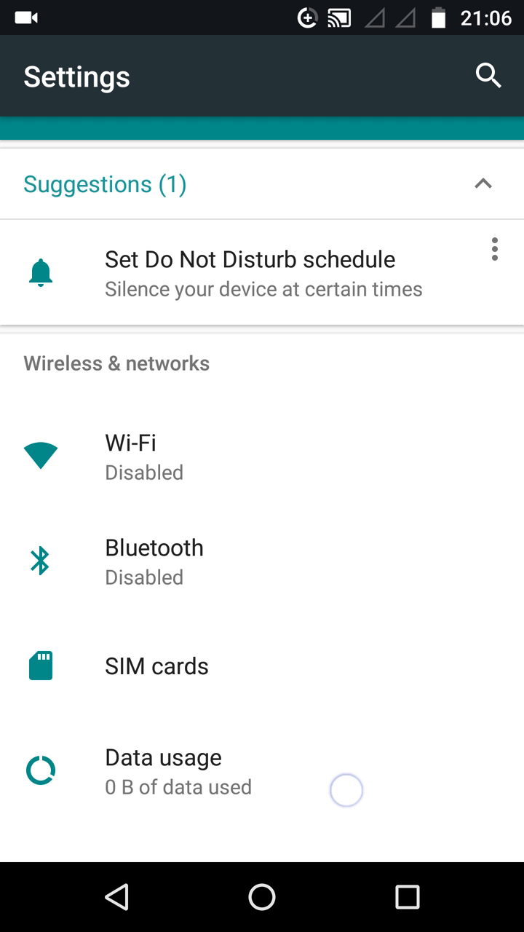
pyautogui.scroll(-3)
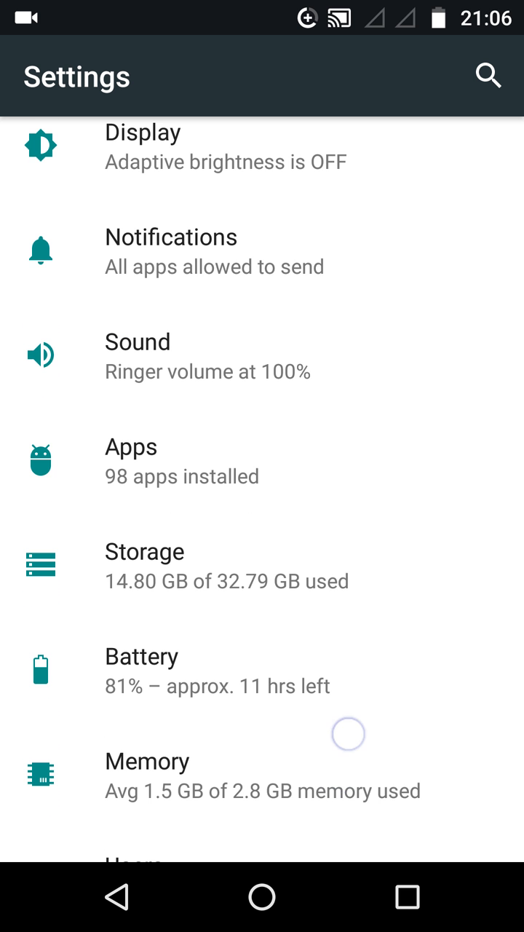
pyautogui.scroll(-3)
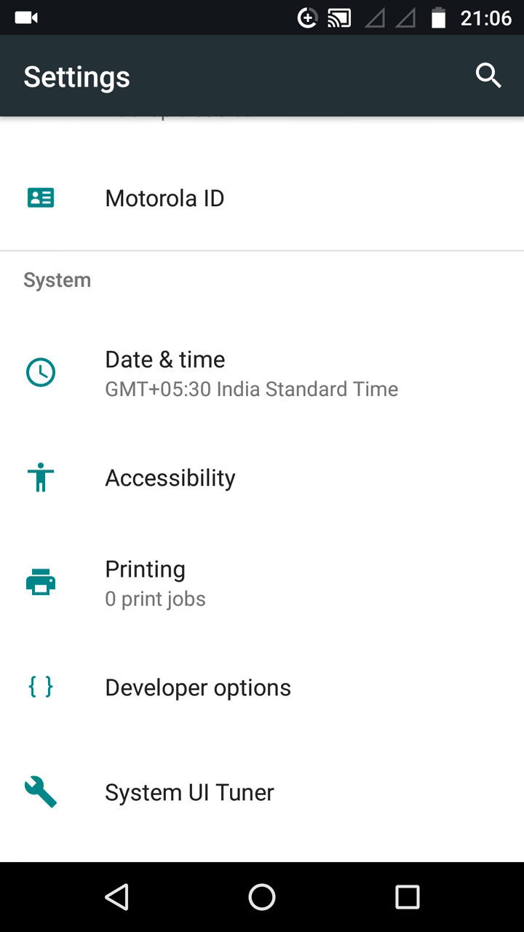
pyautogui.scroll(3)
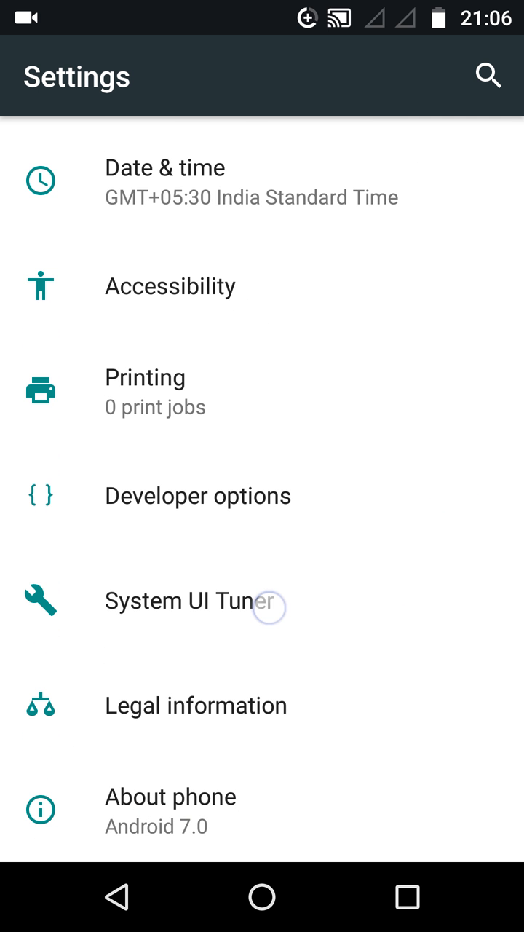
# - Enter System UI Tuner and acknowledge the experimental features warning with UNDERSTOOD
pyautogui.click(262, 600)
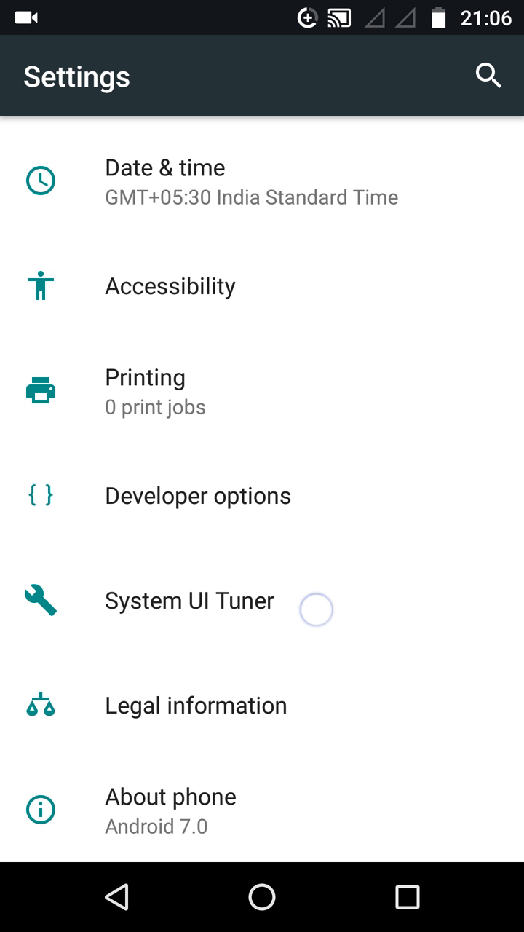
pyautogui.click(189, 601)
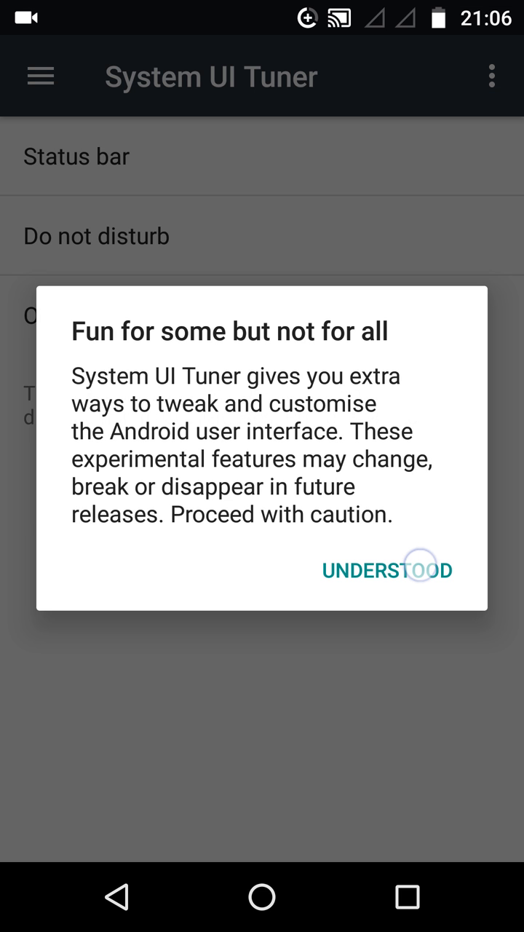
pyautogui.click(387, 569)
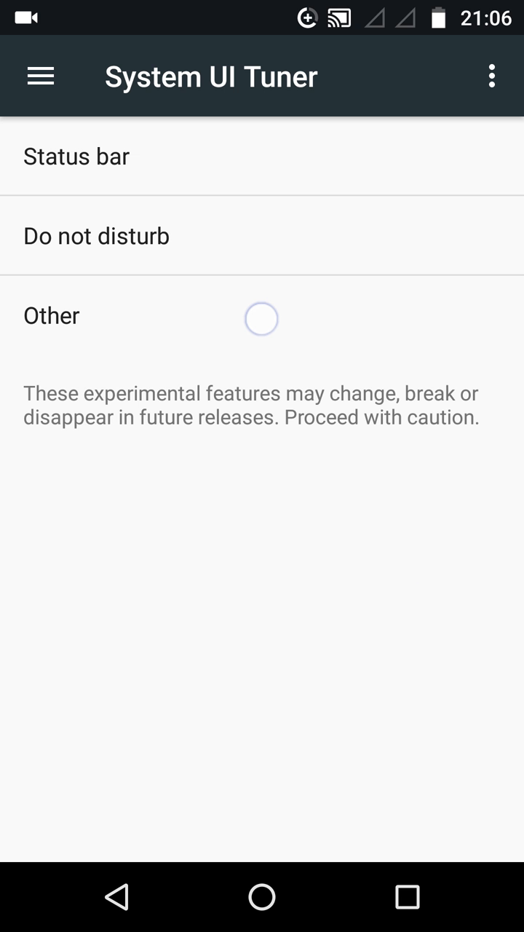
# - Under Other, switch on 'Enable split-screen swipe-up gesture' and return to the home screen
pyautogui.click(51, 315)
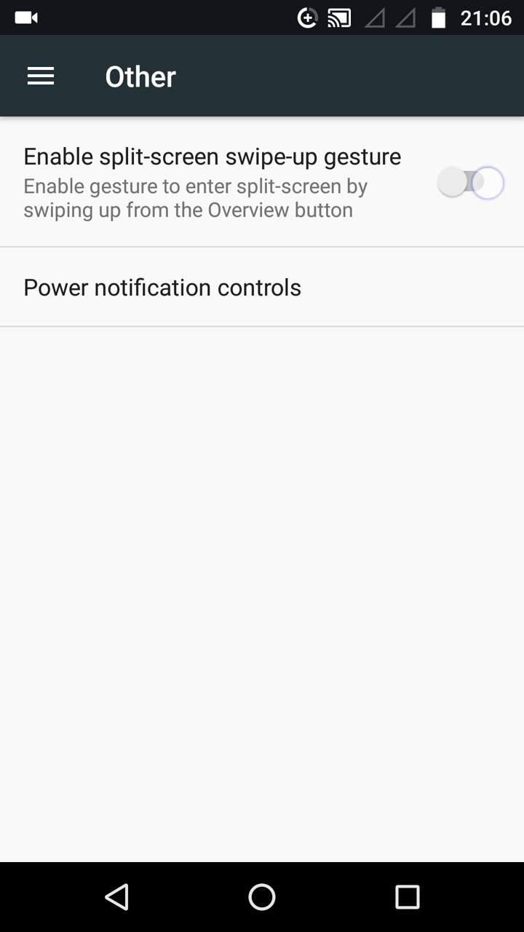
pyautogui.click(472, 181)
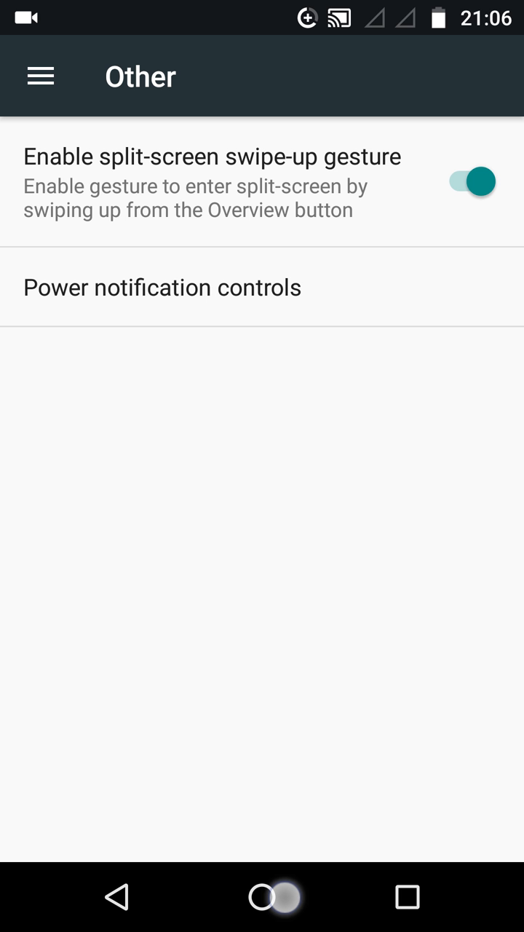
pyautogui.click(262, 898)
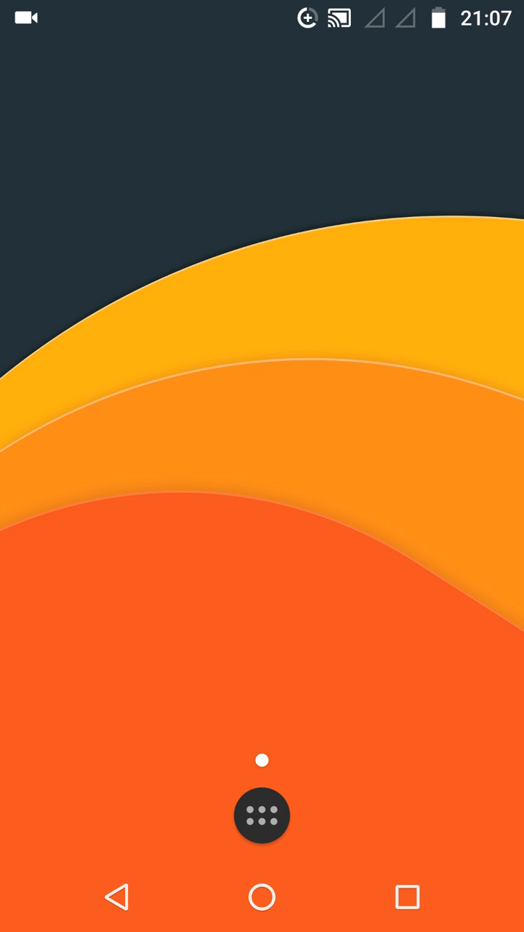
# - Launch Calculator from the app drawer and swipe it into the top half of split screen
pyautogui.click(262, 815)
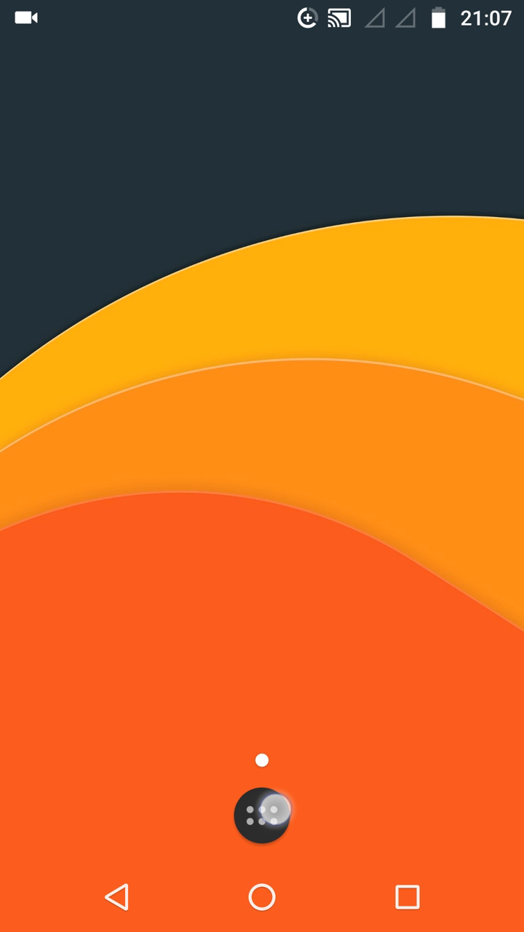
pyautogui.click(262, 816)
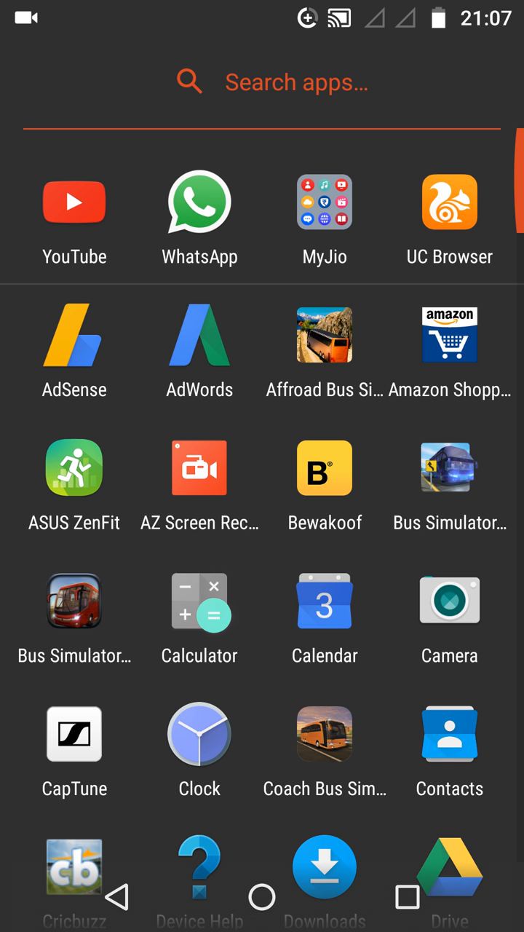
pyautogui.click(198, 602)
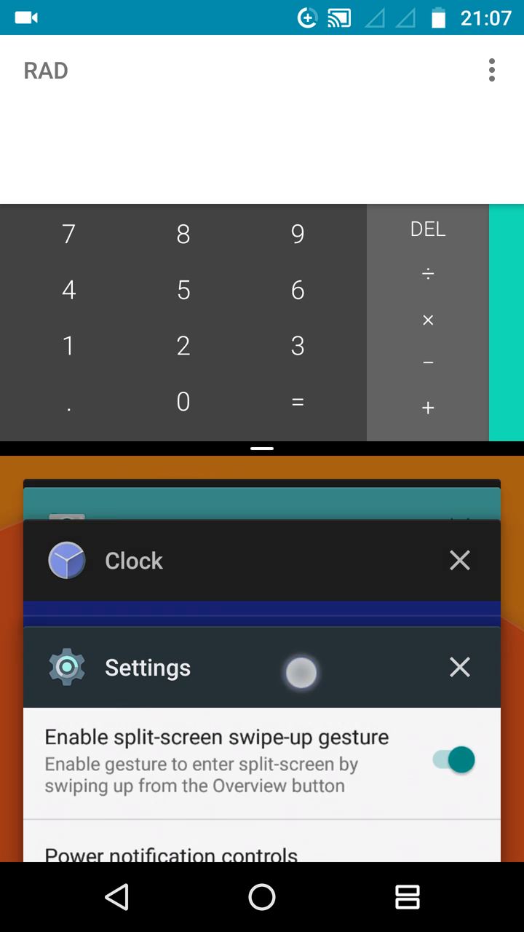
# - Run Calendar below Calculator, enter digits reaching 56,255,655, advance Calendar to April, then show recents again
pyautogui.scroll(-3)
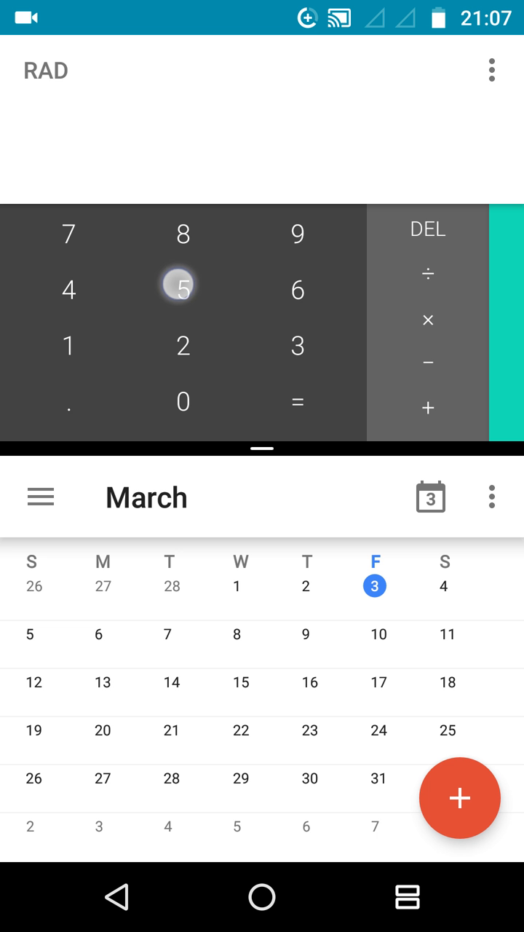
pyautogui.click(183, 289)
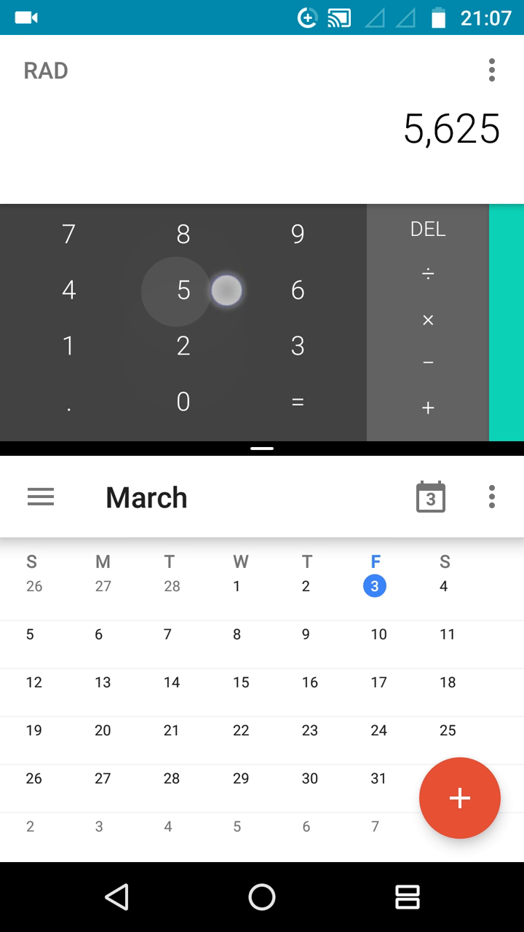
pyautogui.click(184, 290)
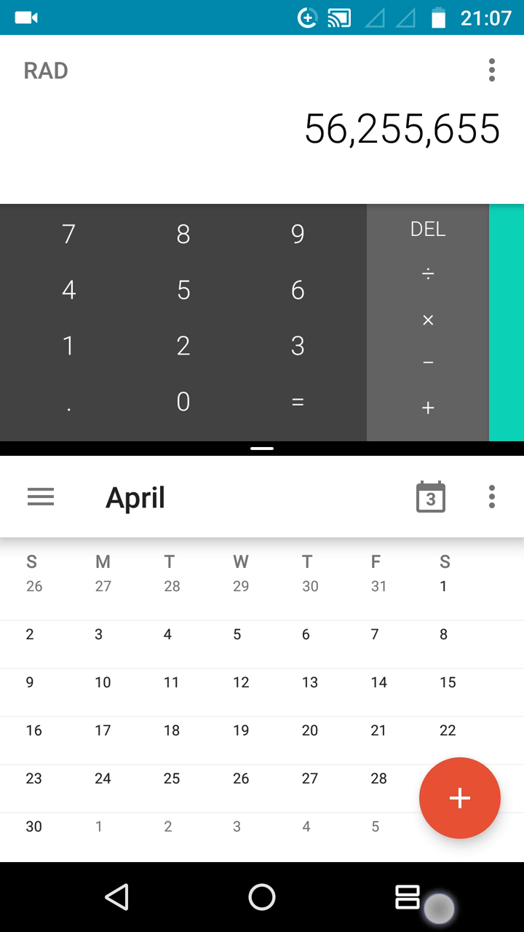
pyautogui.click(408, 898)
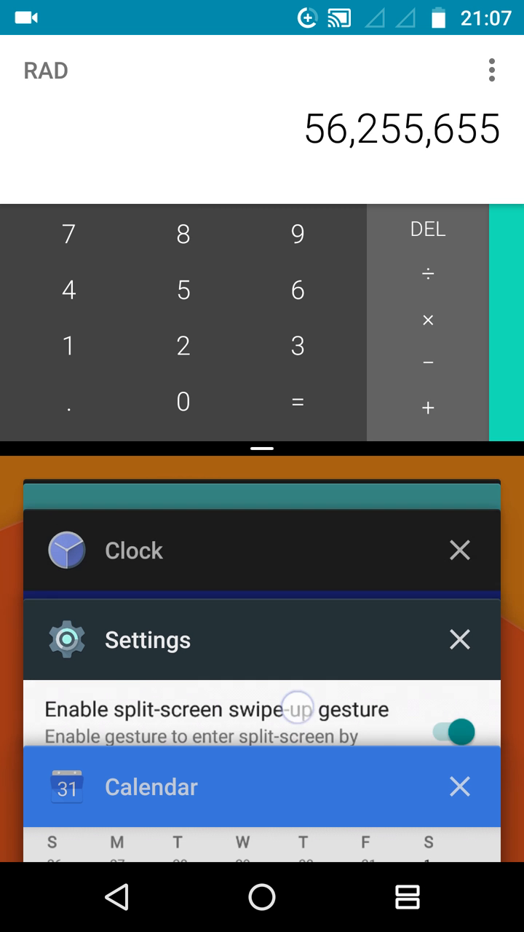
# - Put Clock in the lower half and page through its stopwatch, timer and alarm views
pyautogui.scroll(-3)
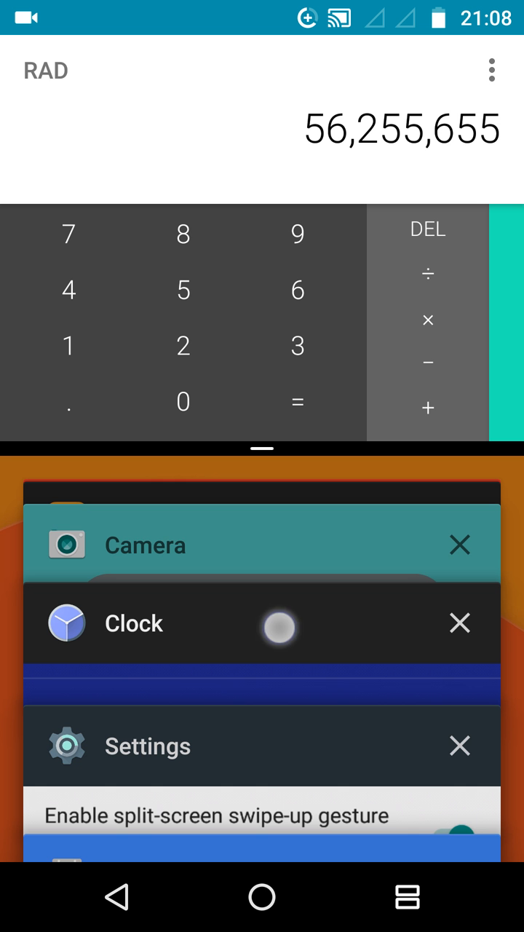
pyautogui.click(134, 623)
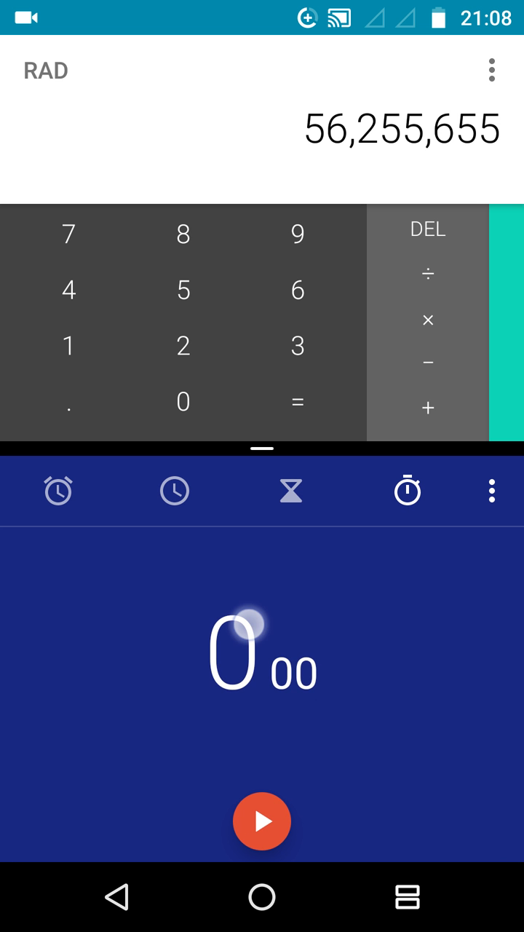
pyautogui.click(291, 491)
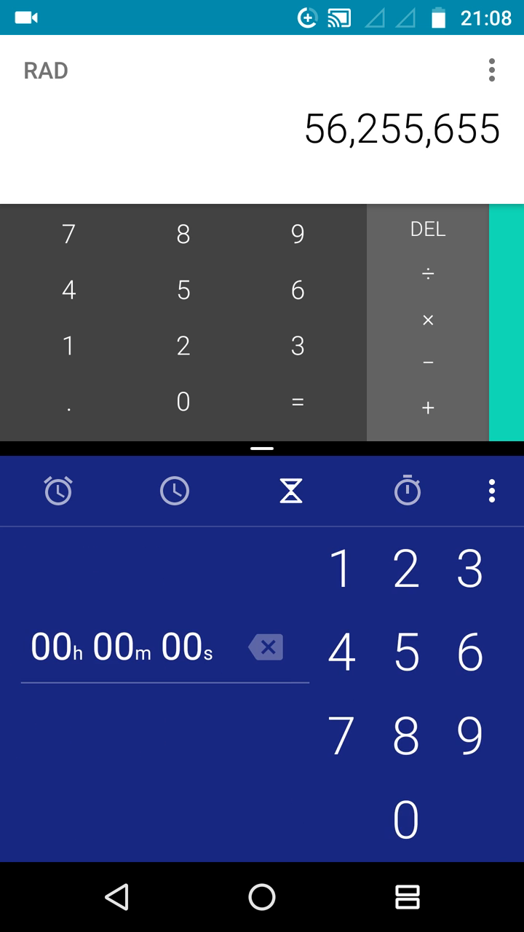
pyautogui.click(57, 491)
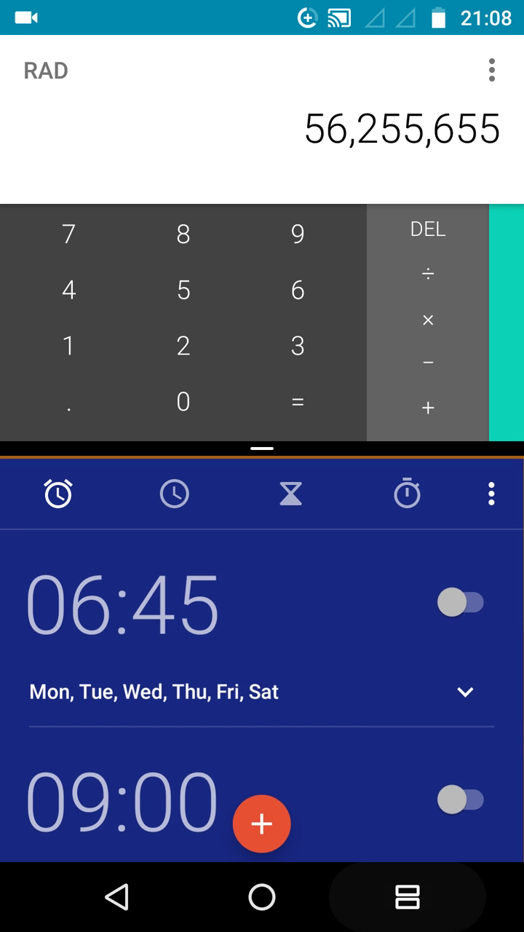
# - Try Camera in the lower half (unsupported), then run YouTube beneath Calculator instead
pyautogui.click(408, 897)
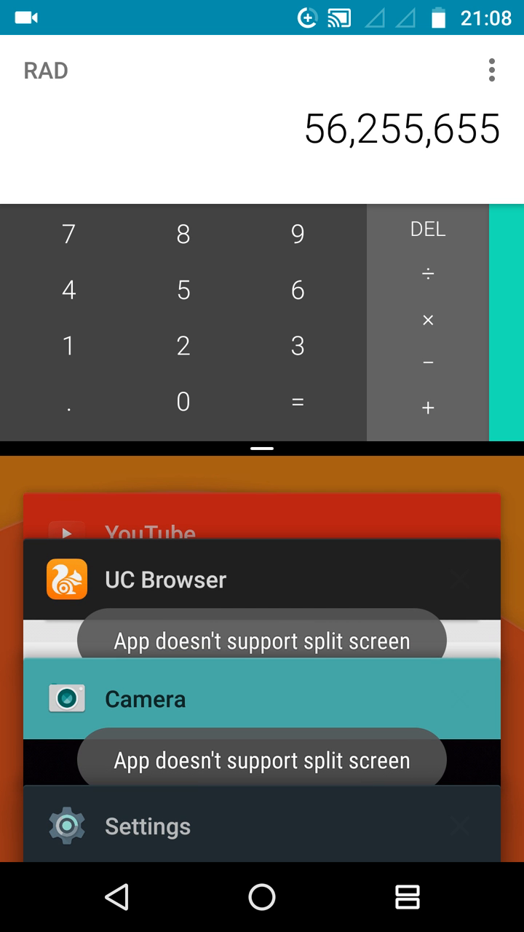
pyautogui.click(328, 691)
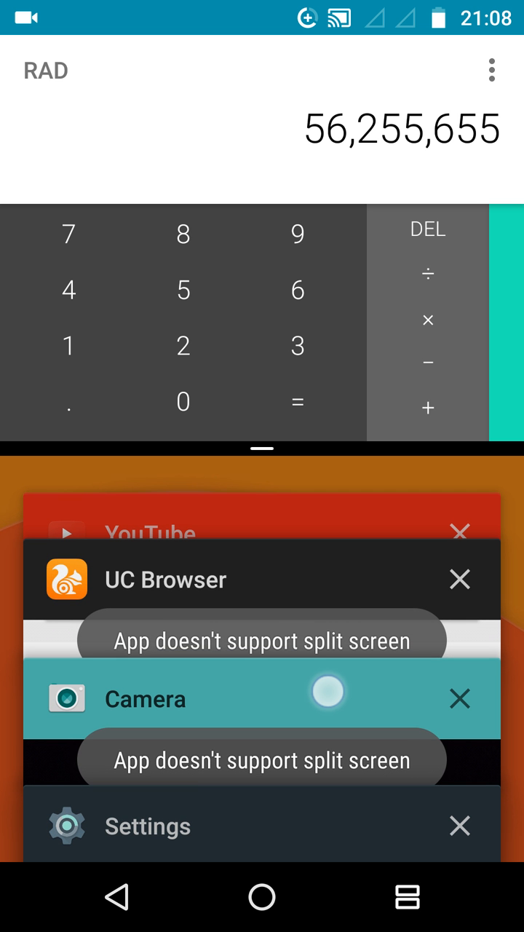
pyautogui.scroll(-3)
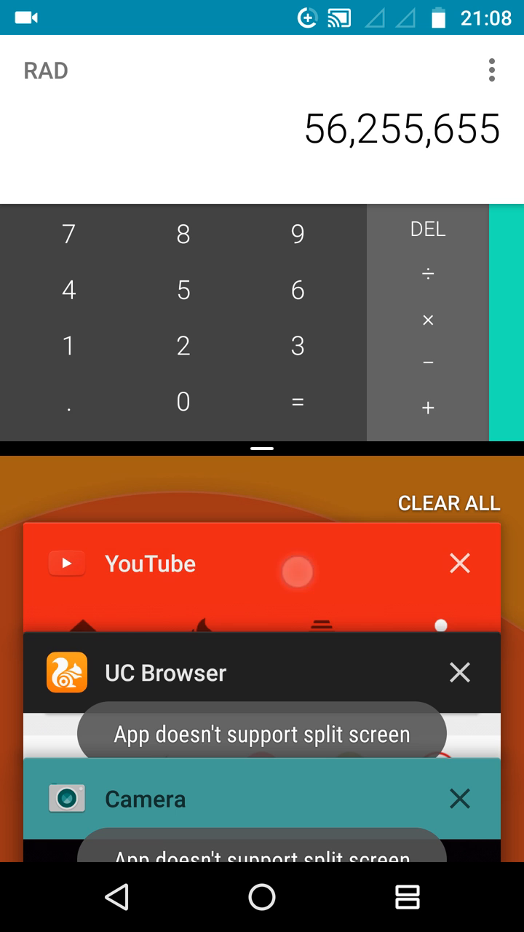
pyautogui.click(263, 577)
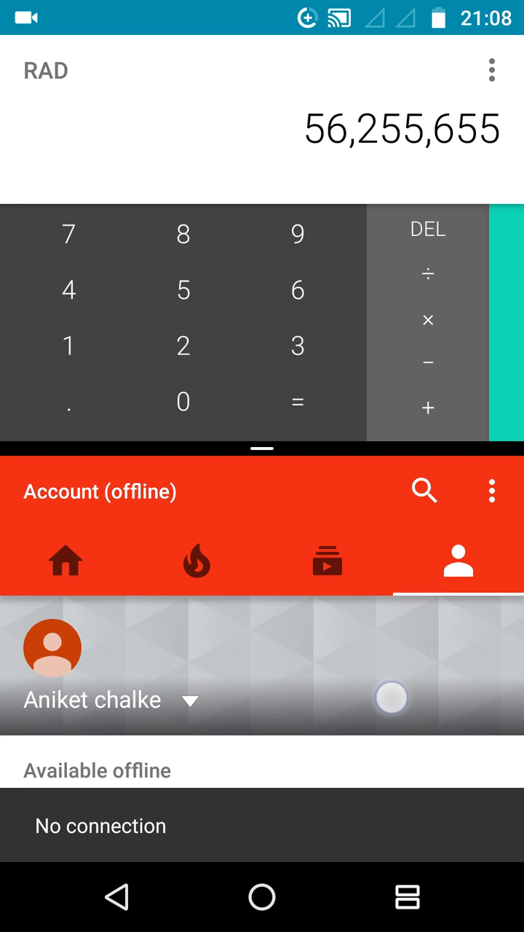